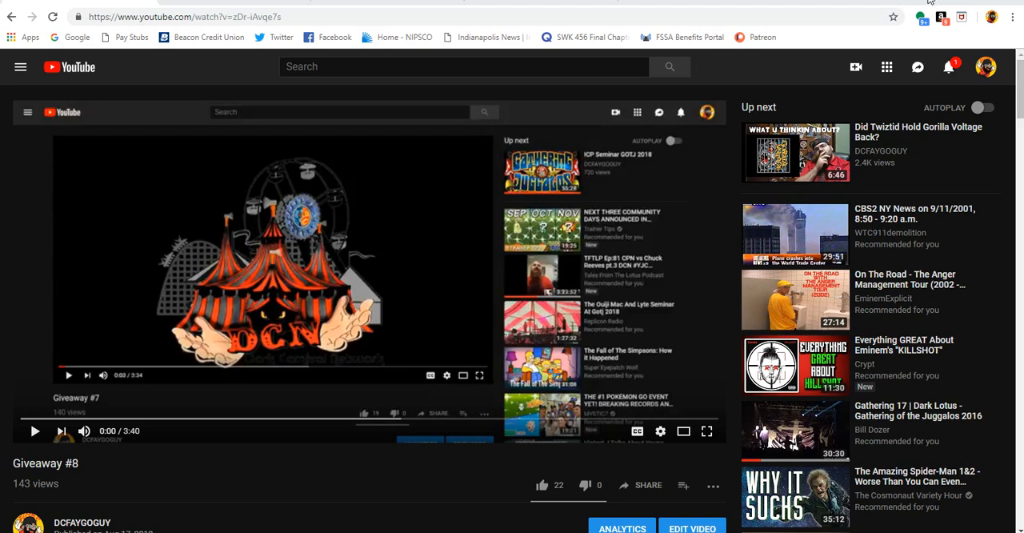
mouse_move(966, 52)
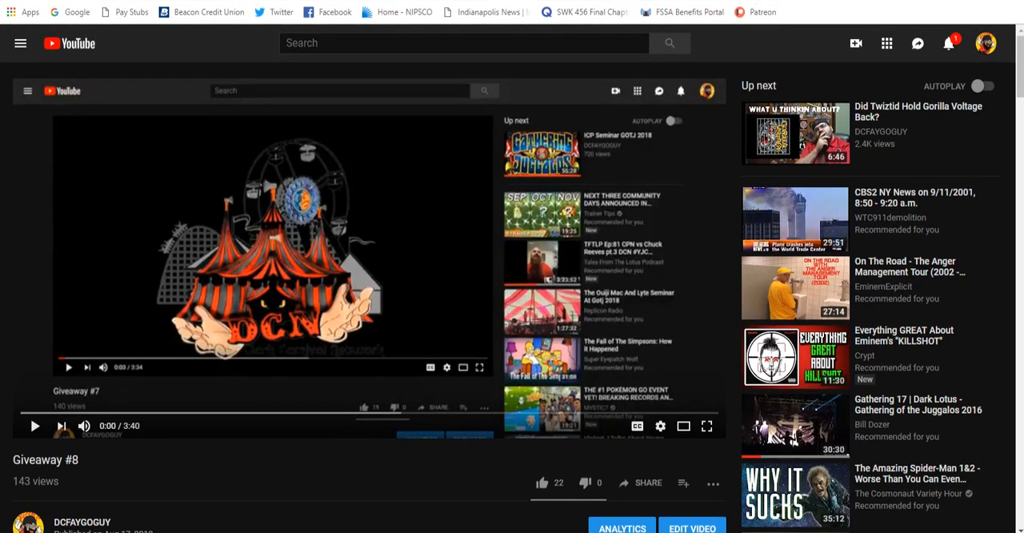
Switch from the YouTube video to the DCFAYGOGUY Patreon creator profile
click(762, 12)
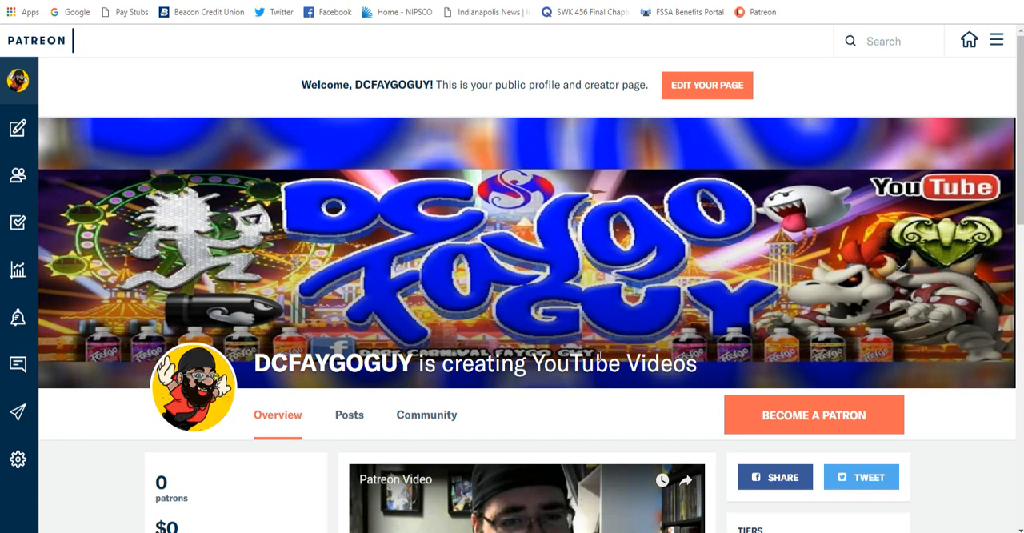
mouse_move(599, 355)
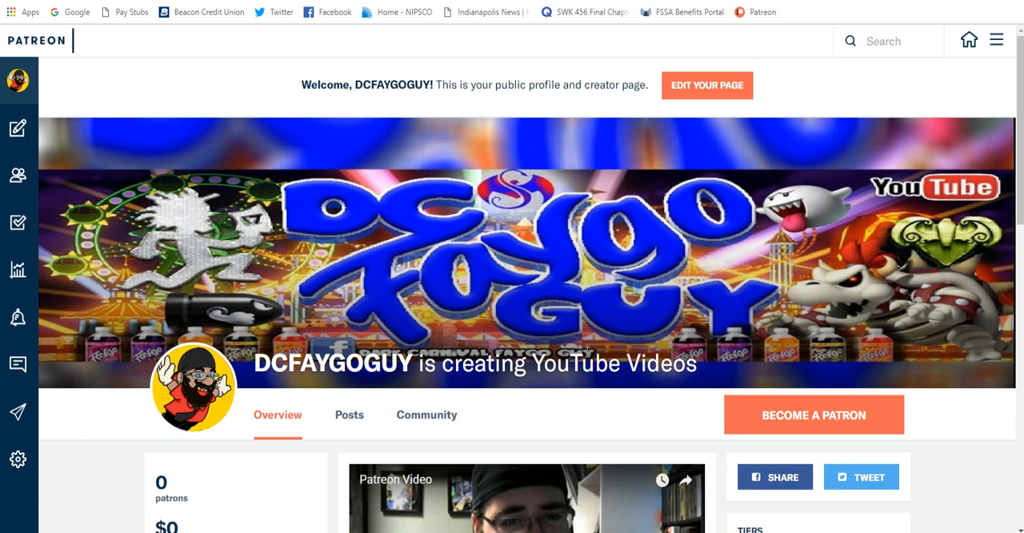
scroll(down, 3)
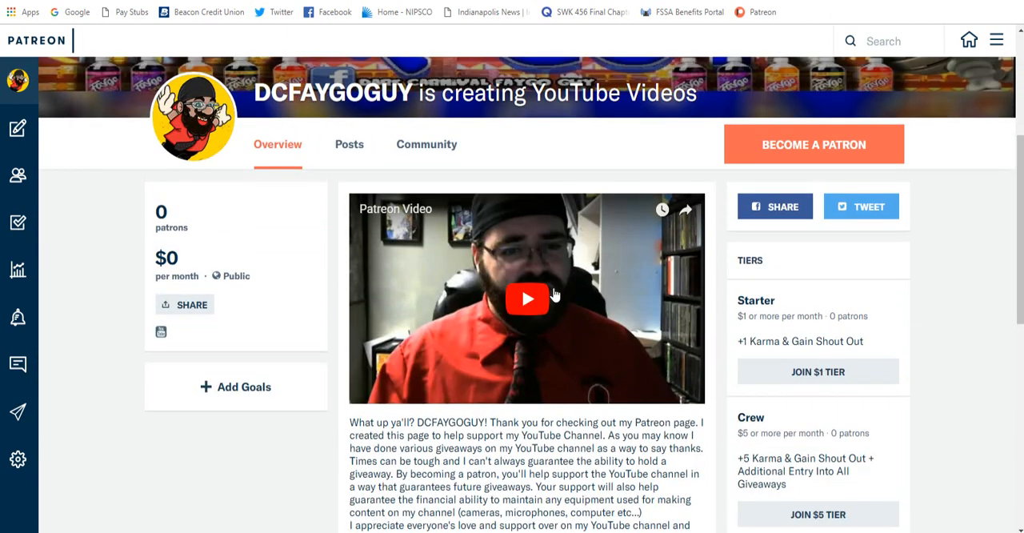
scroll(down, 3)
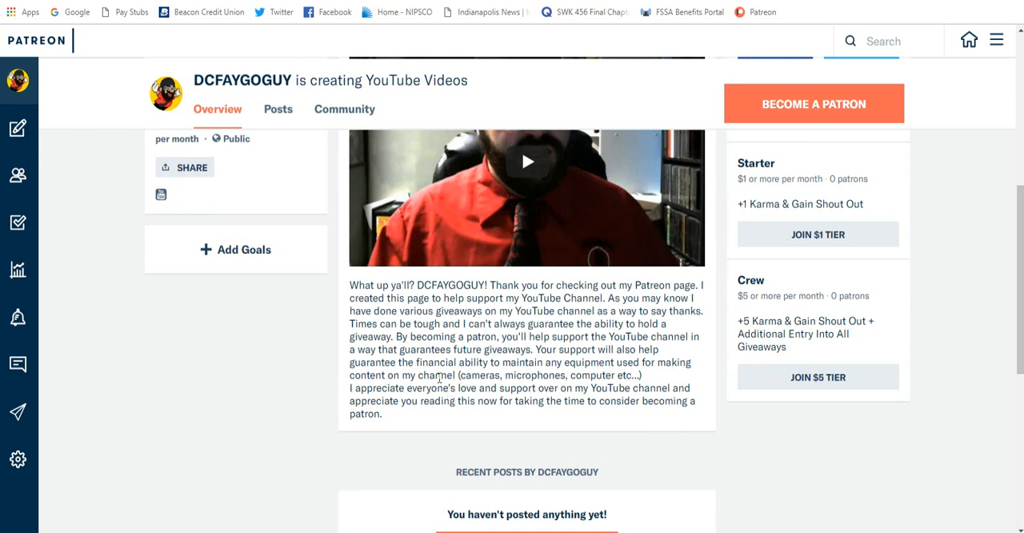
mouse_move(292, 376)
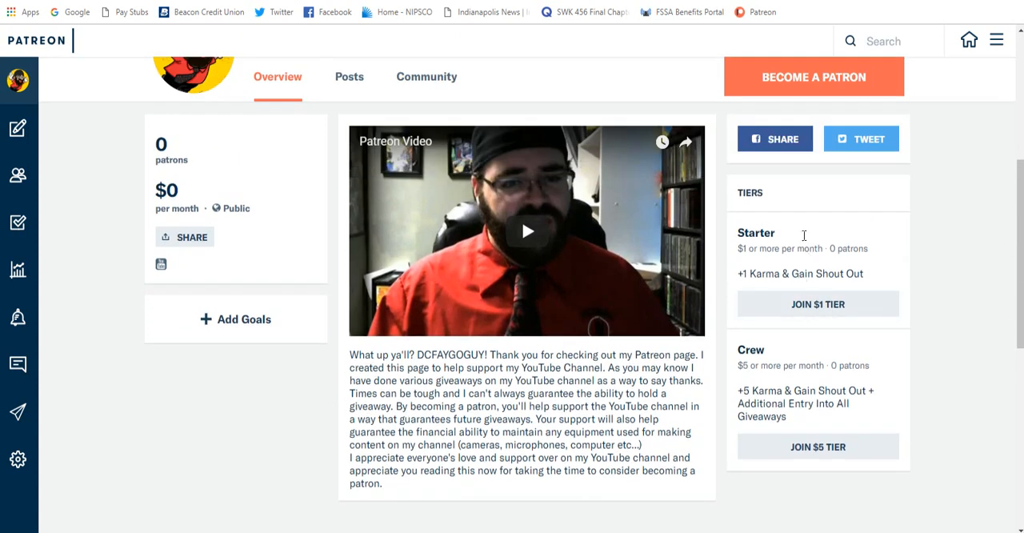
mouse_move(963, 372)
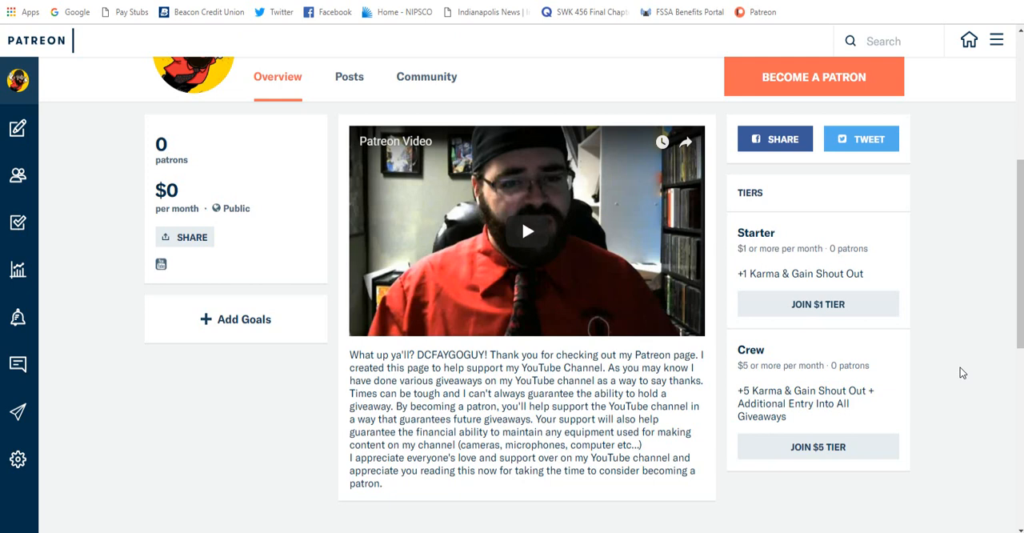
mouse_move(867, 306)
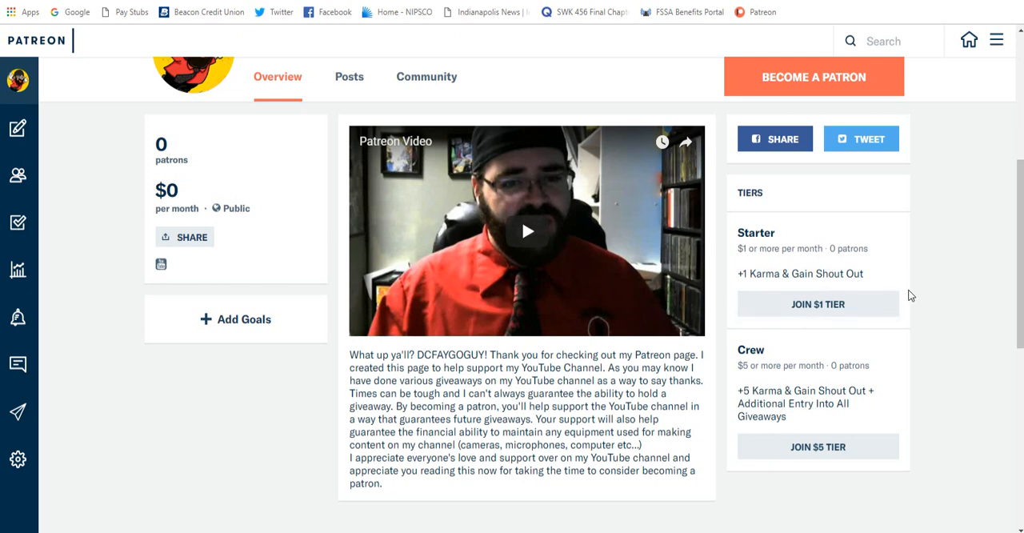
mouse_move(915, 297)
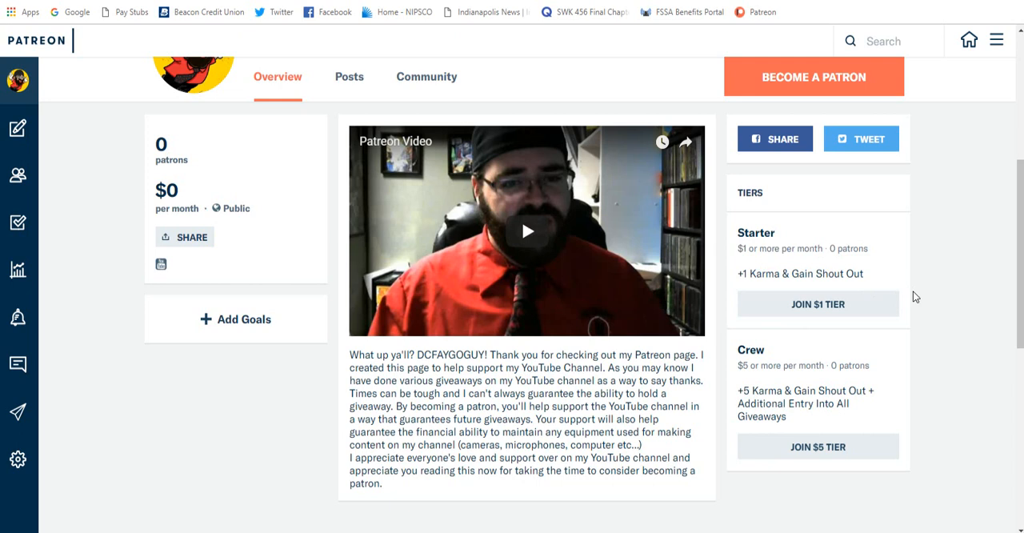
mouse_move(758, 377)
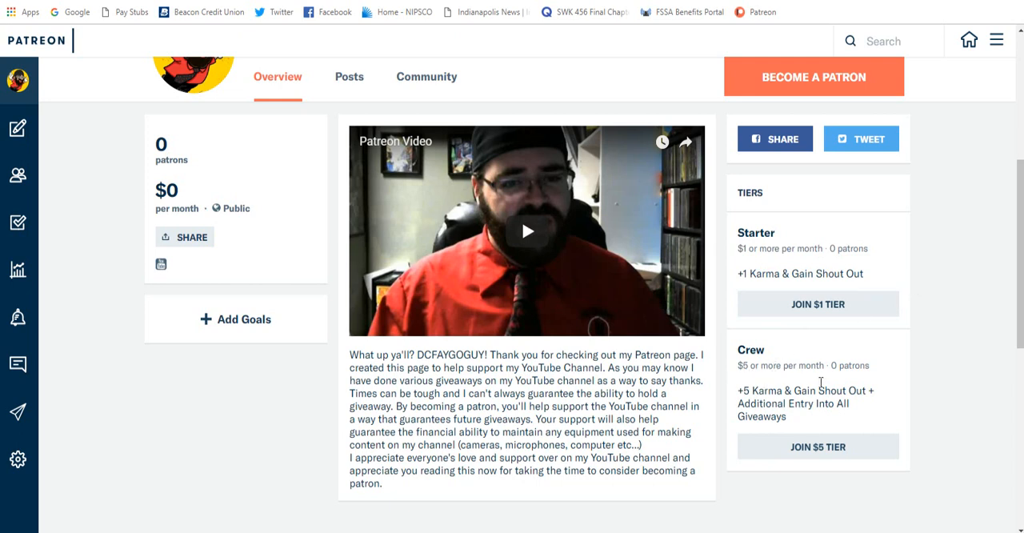
mouse_move(769, 407)
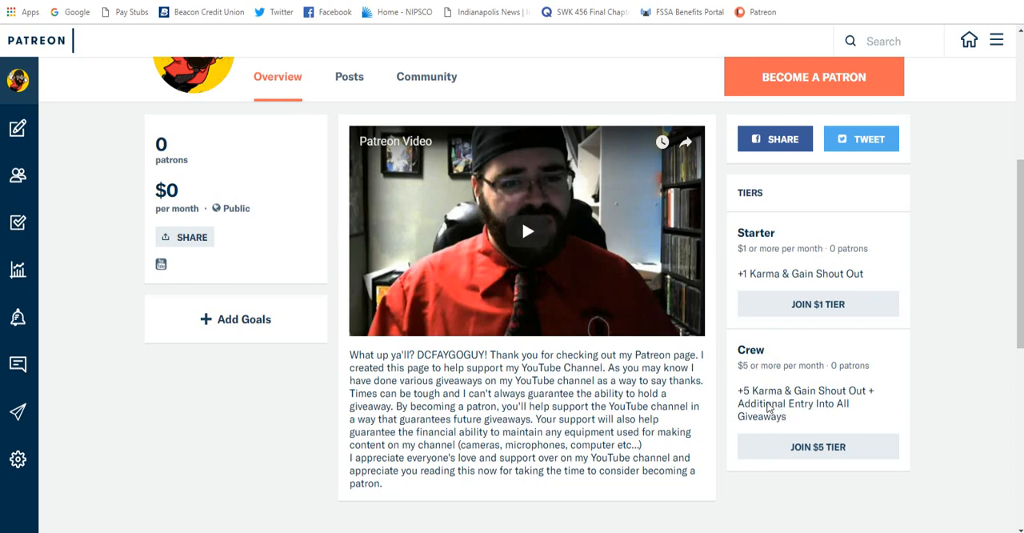
mouse_move(760, 409)
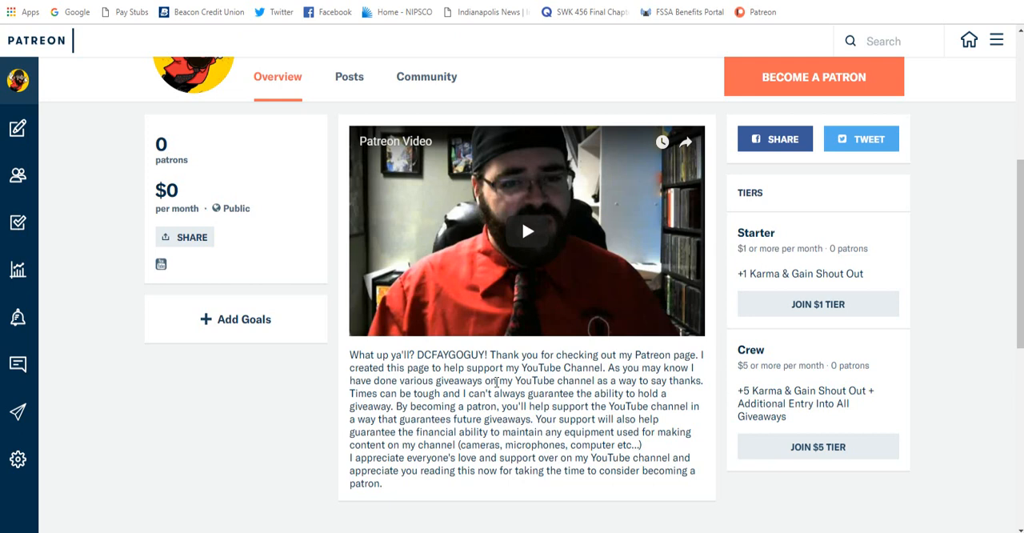
mouse_move(302, 382)
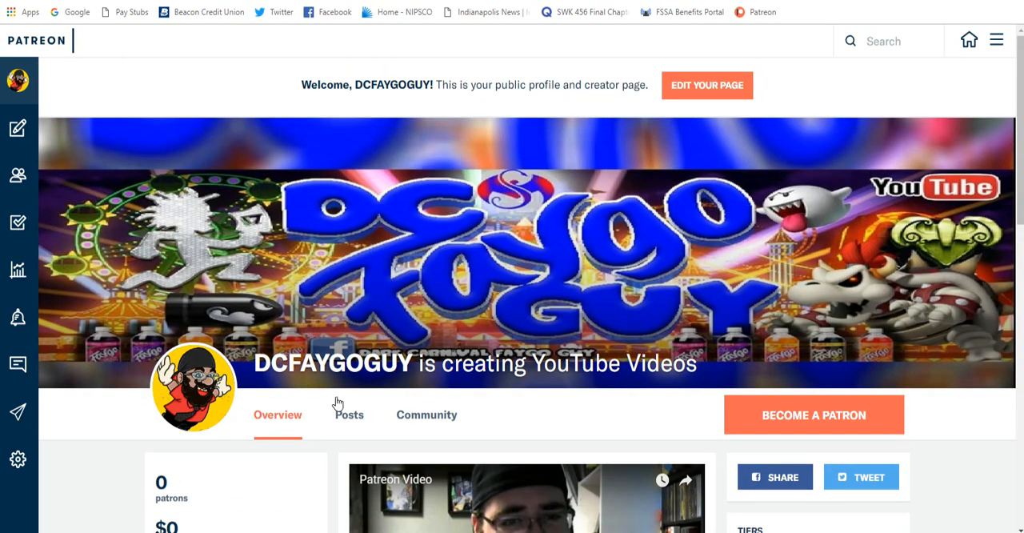
mouse_move(366, 400)
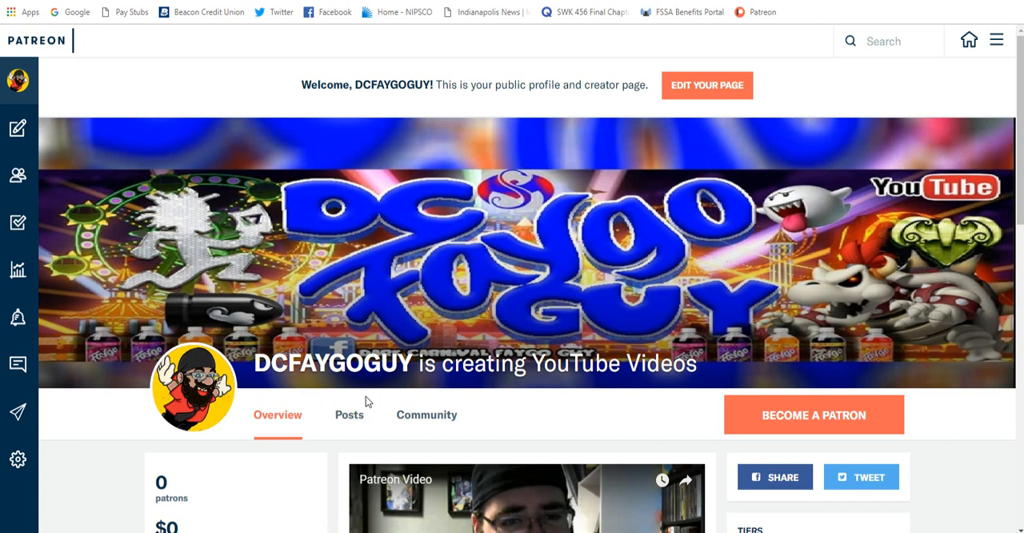
mouse_move(348, 414)
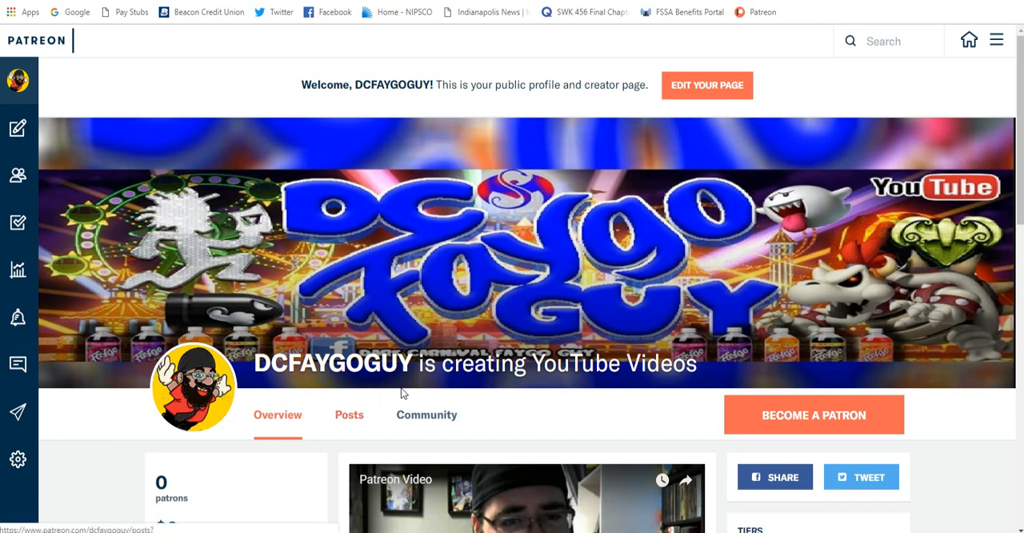
scroll(down, 3)
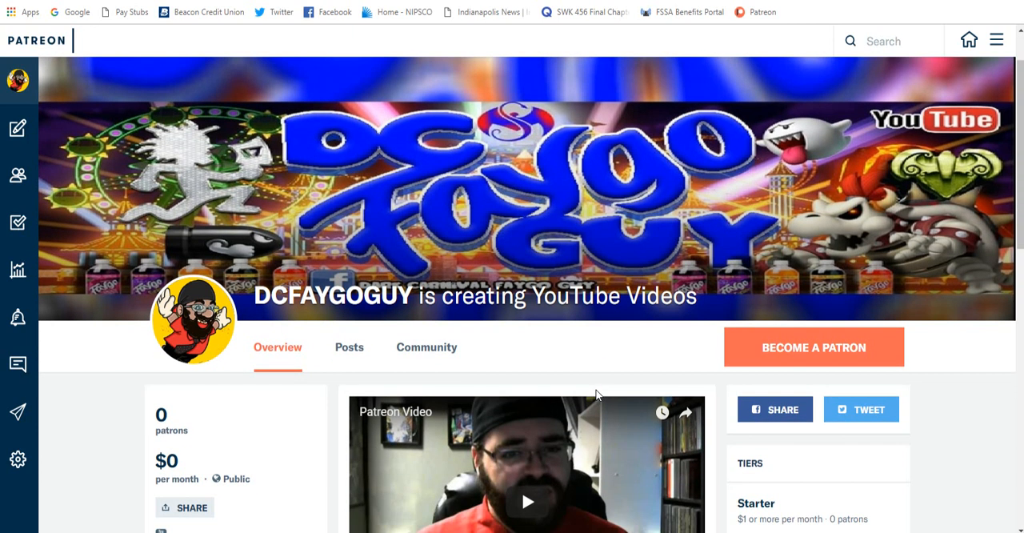
mouse_move(592, 397)
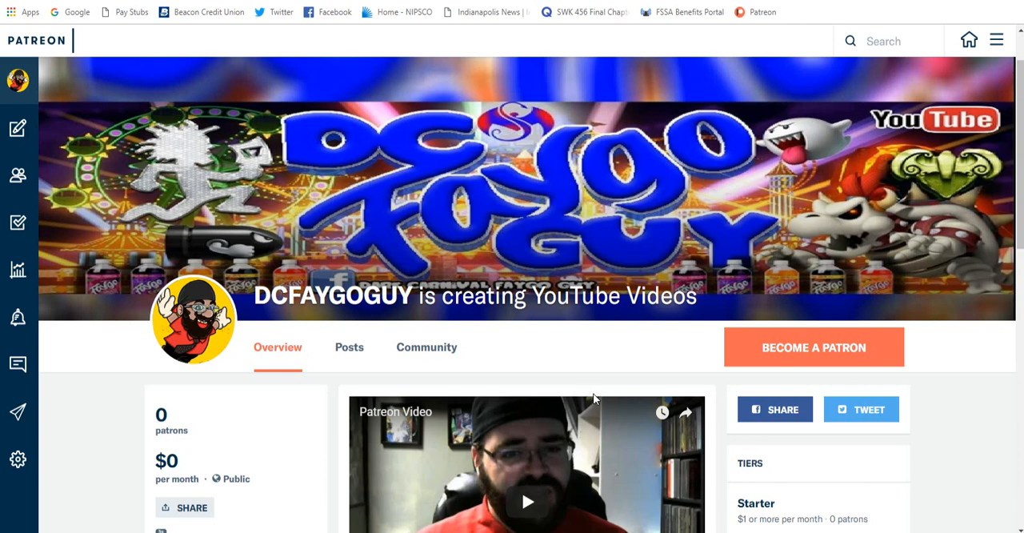
mouse_move(586, 366)
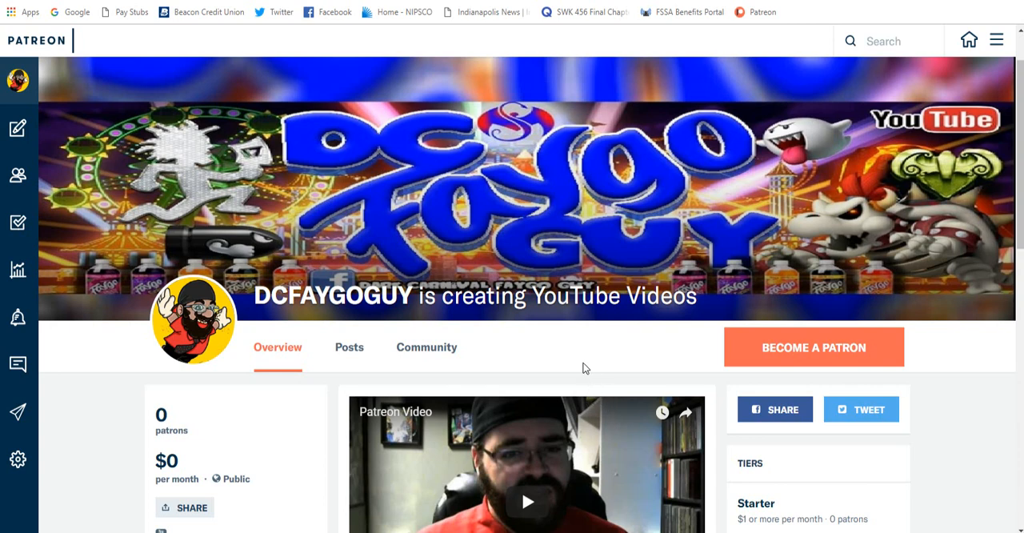
mouse_move(586, 352)
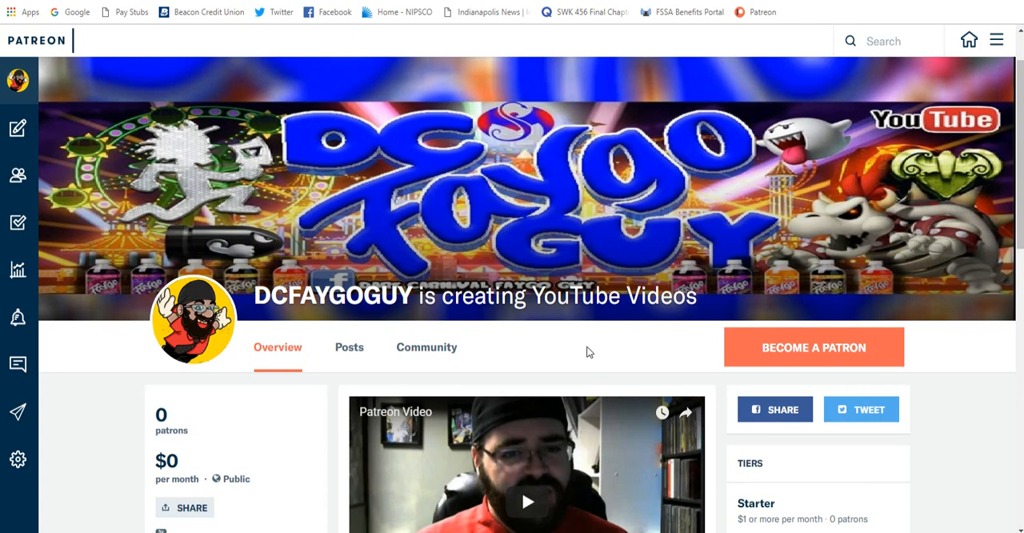
mouse_move(536, 7)
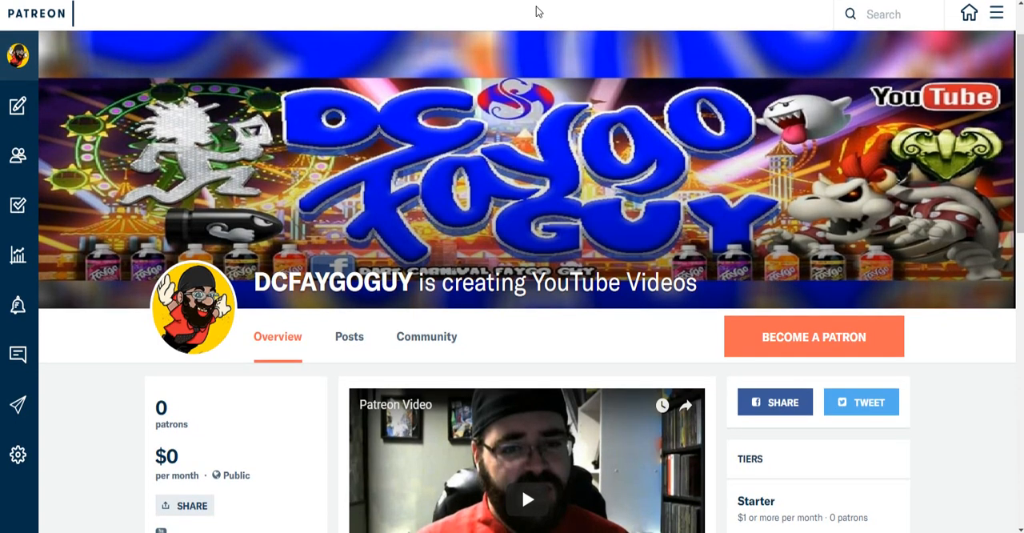
mouse_move(551, 9)
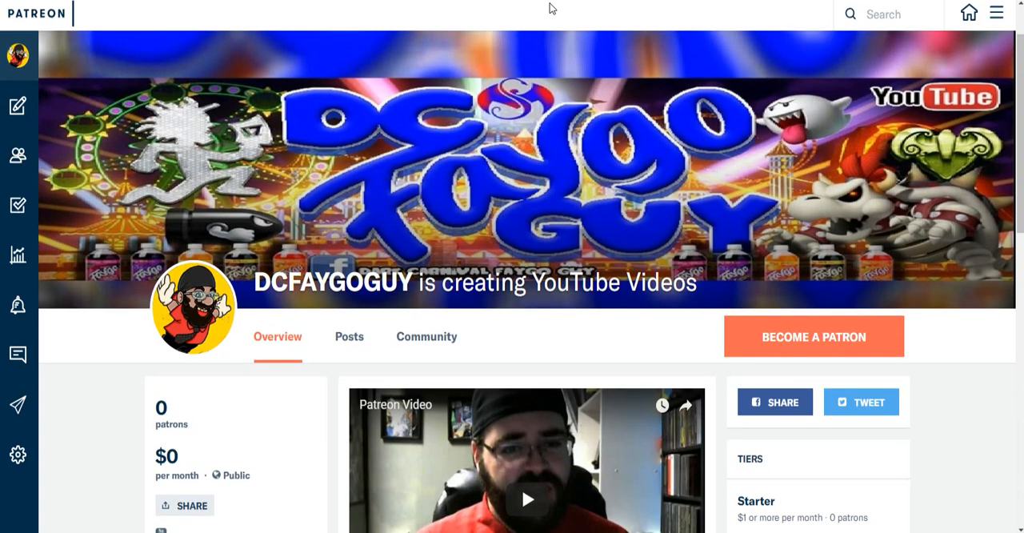
mouse_move(438, 221)
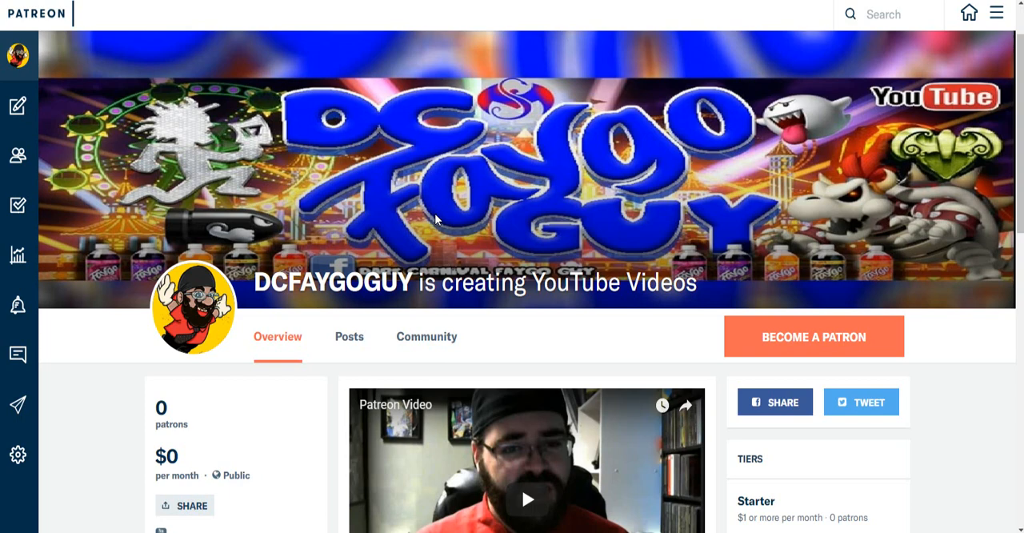
scroll(down, 3)
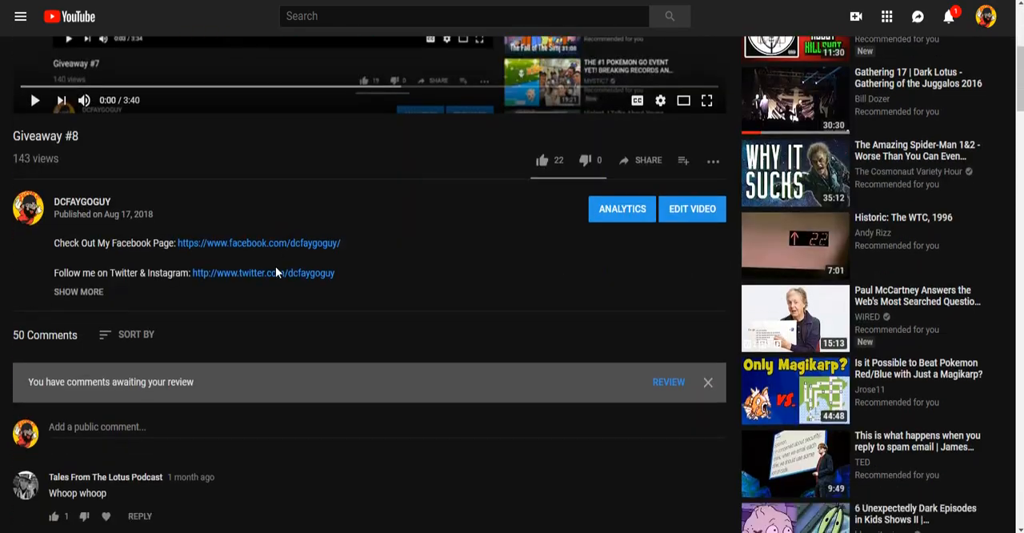
Review the Giveaway #8 comments and select the whole commenter-names list in Notepad
scroll(down, 3)
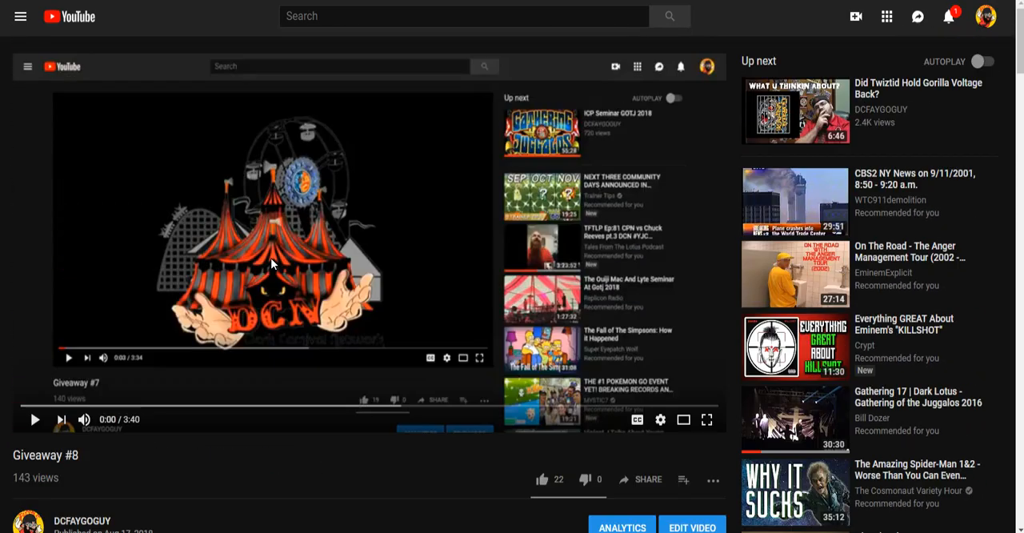
scroll(down, 3)
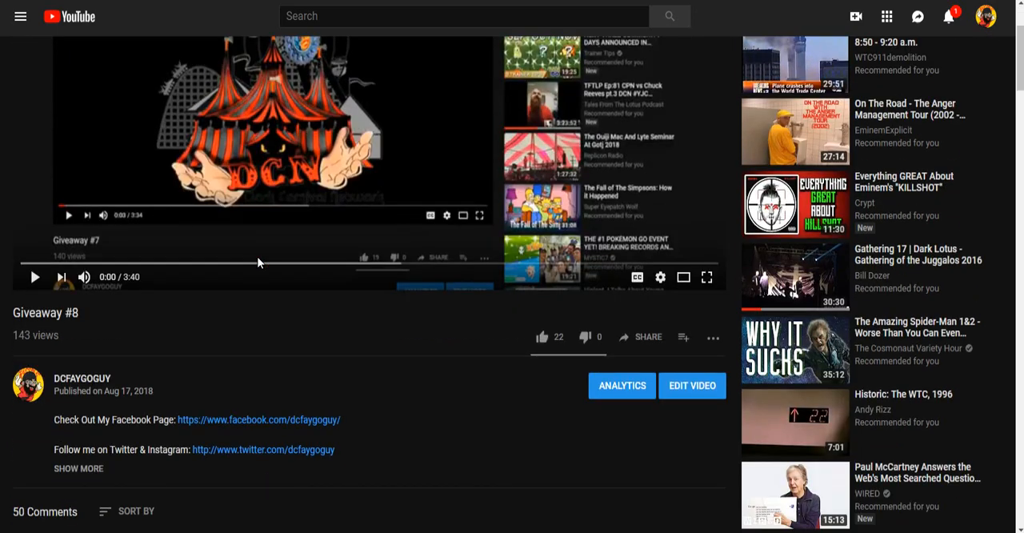
scroll(down, 3)
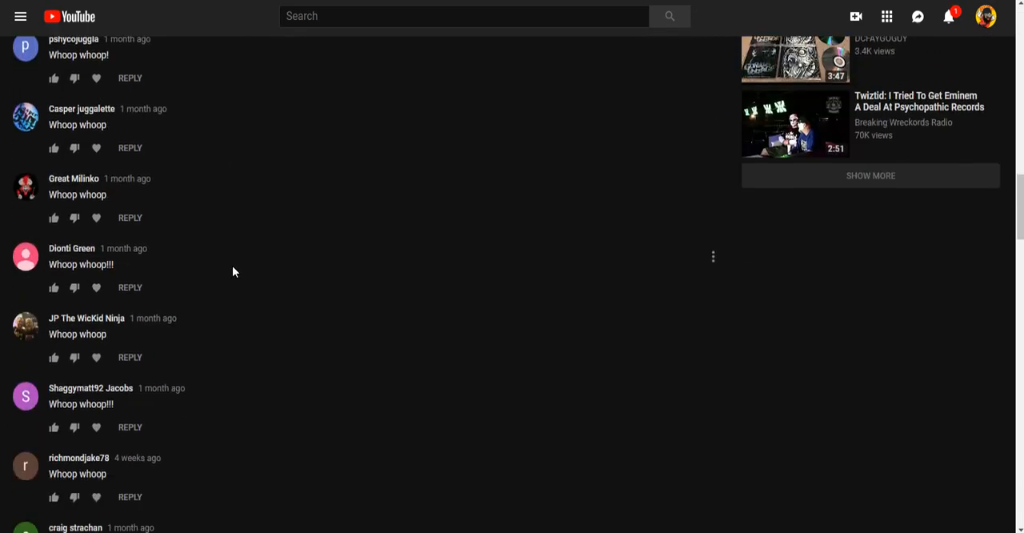
scroll(down, 3)
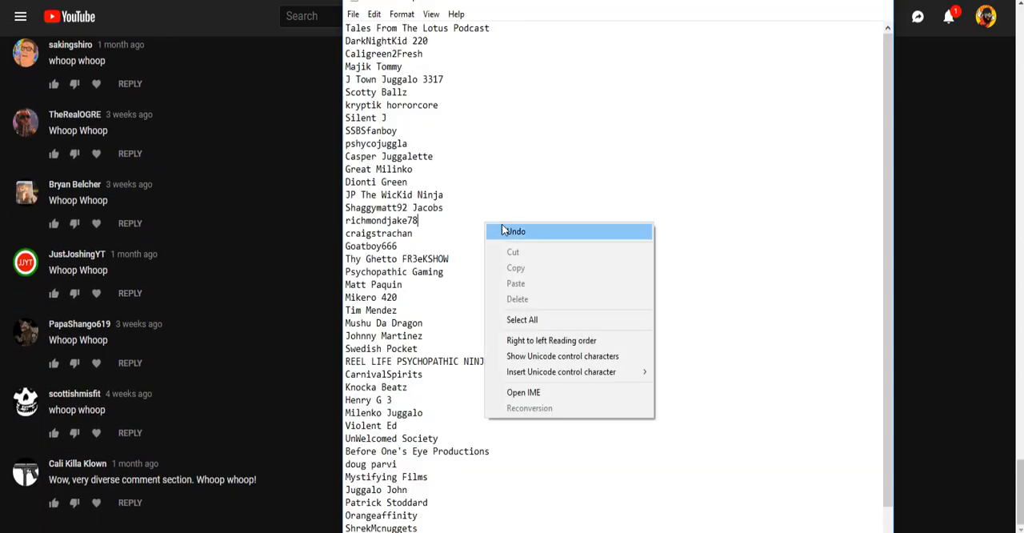
click(522, 320)
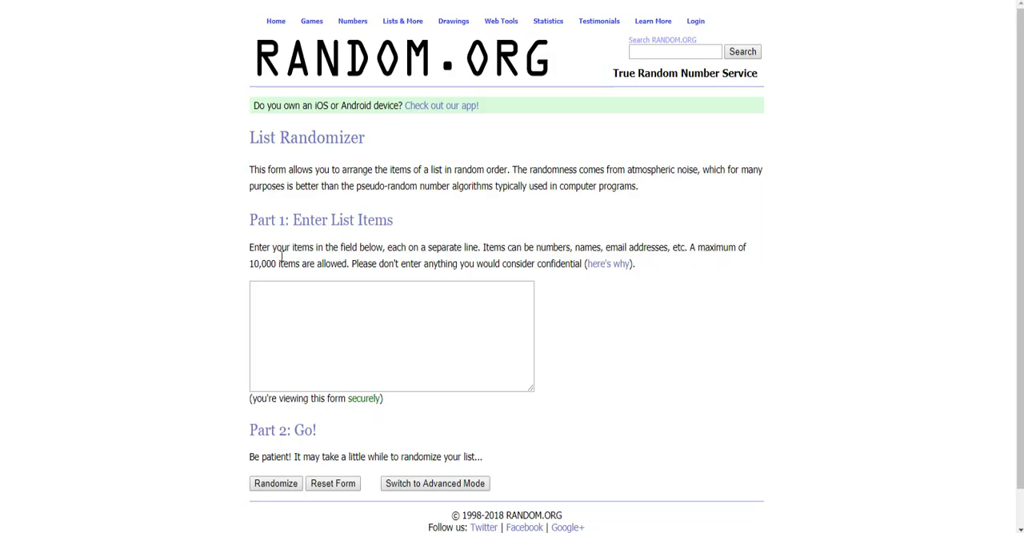
Paste the 48 commenter names into the List Randomizer and shuffle them
click(392, 336)
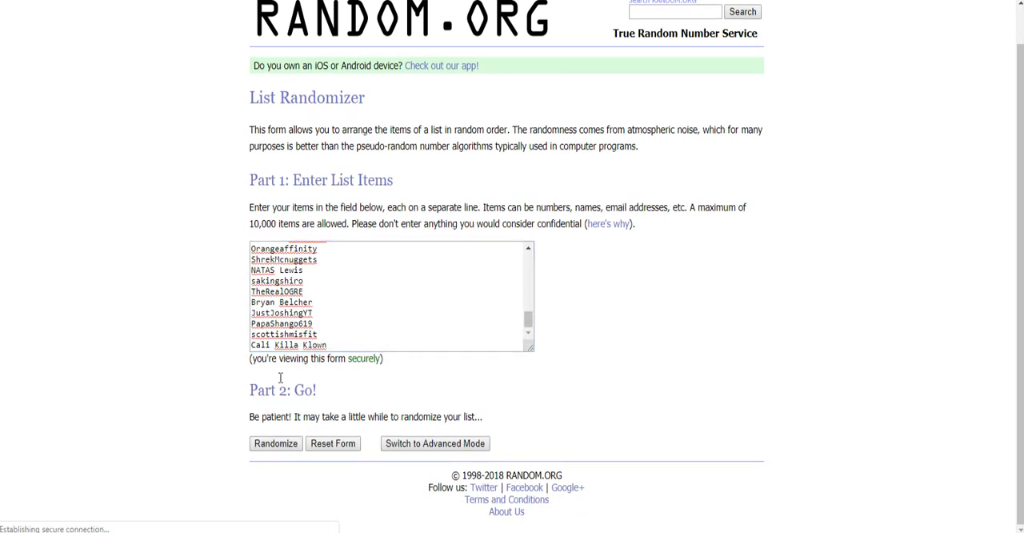
click(275, 443)
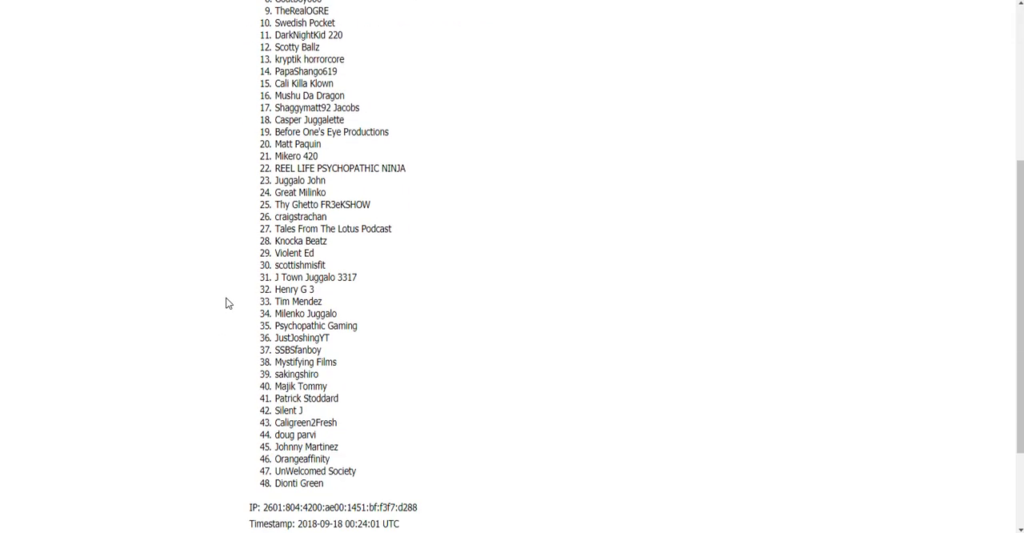
scroll(up, 3)
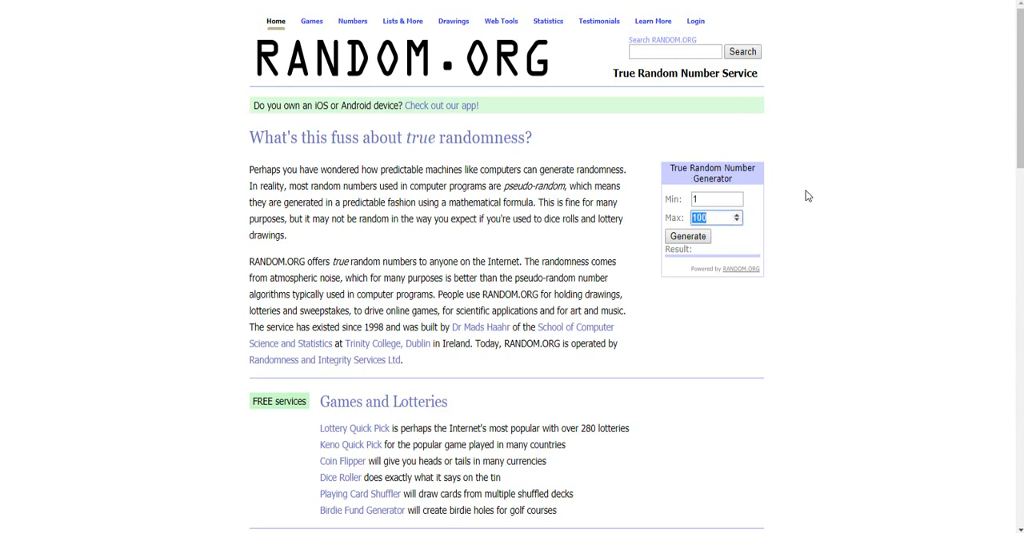
Set the number generator Max to 48, draw a result, and return to the shuffled list
text(48)
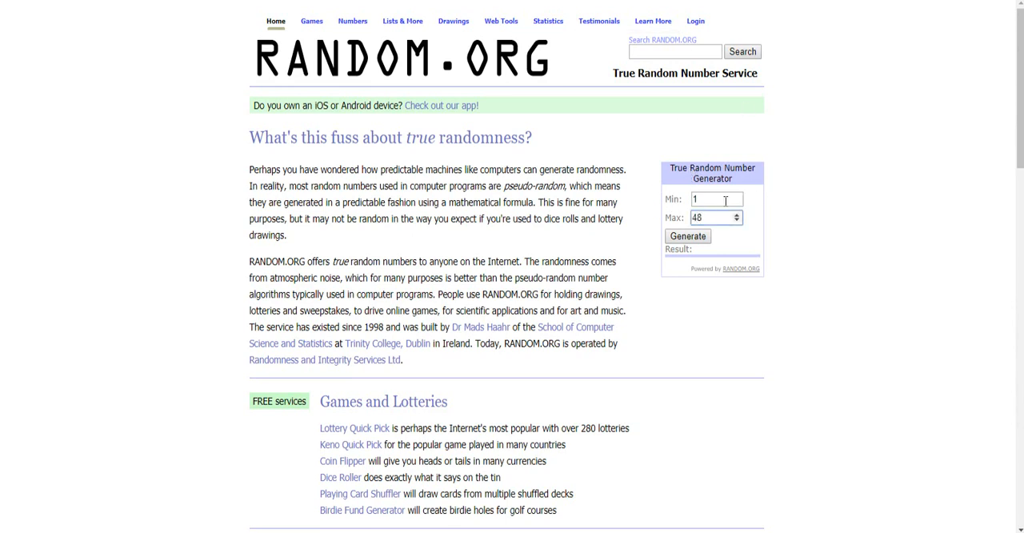
click(687, 236)
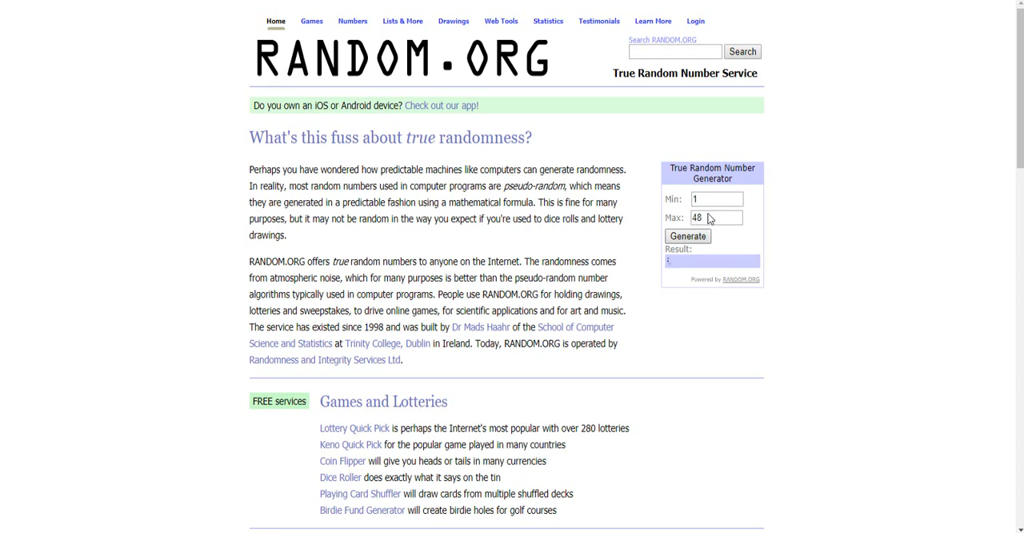
click(686, 235)
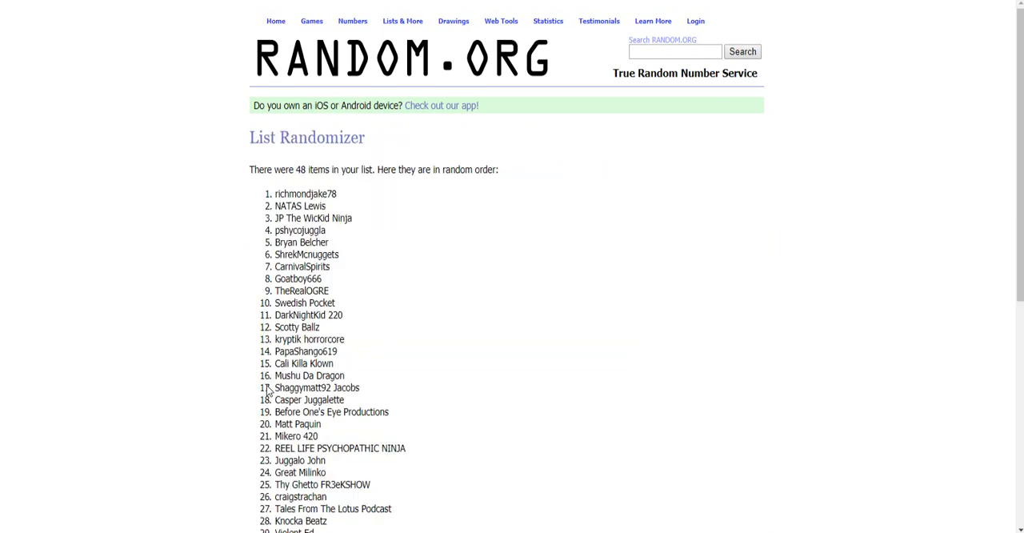
mouse_move(566, 355)
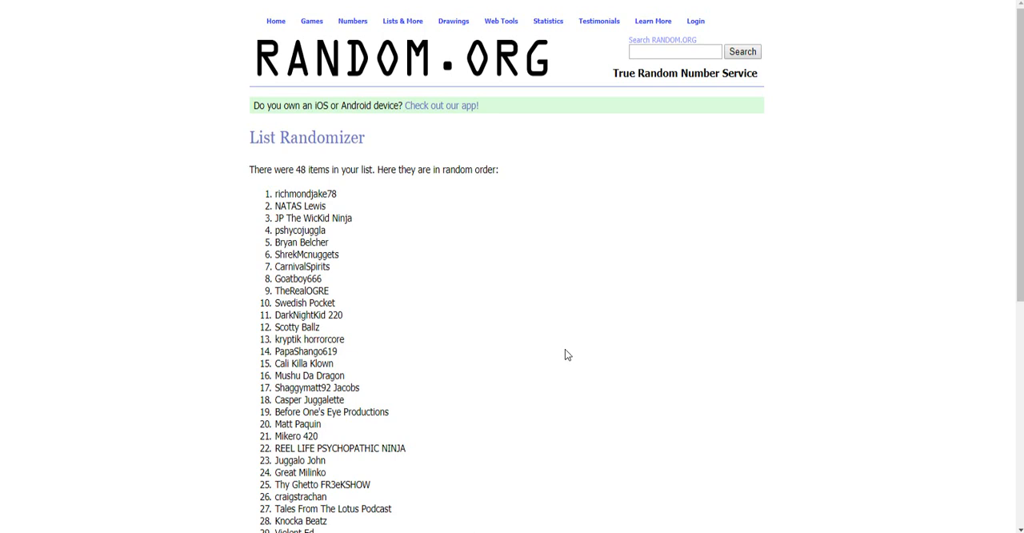
mouse_move(557, 352)
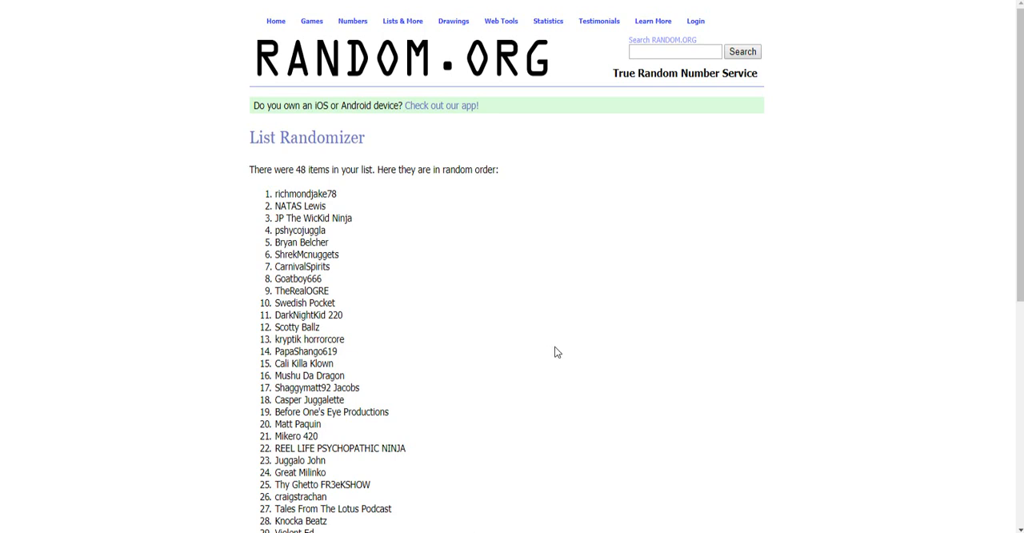
mouse_move(534, 347)
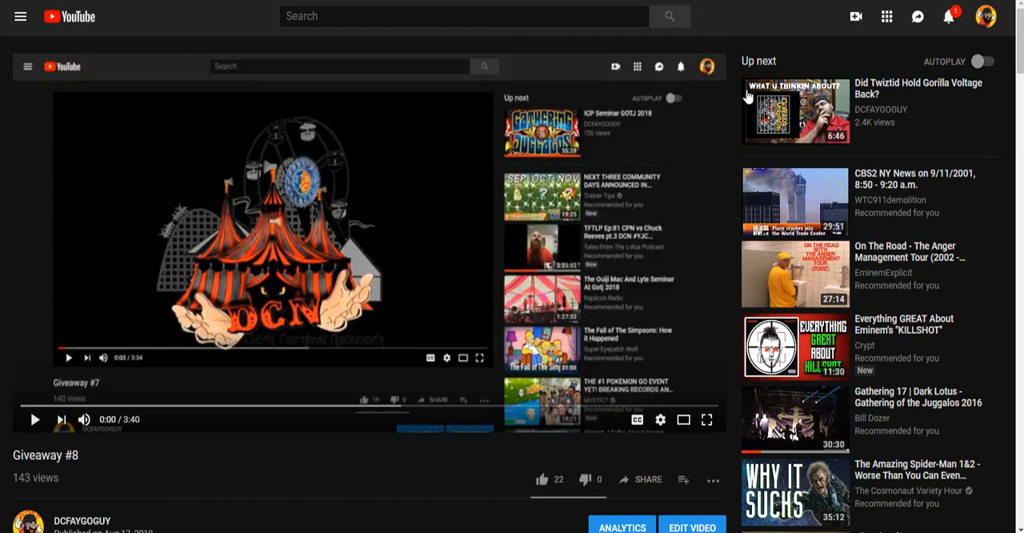
mouse_move(749, 98)
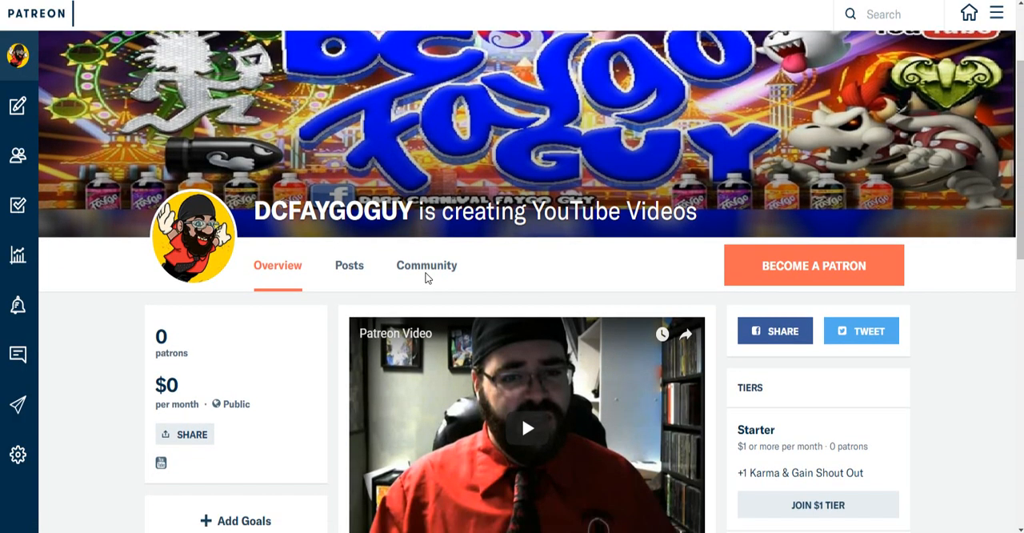
Scroll the Patreon profile to view the welcome message and tiers
scroll(down, 3)
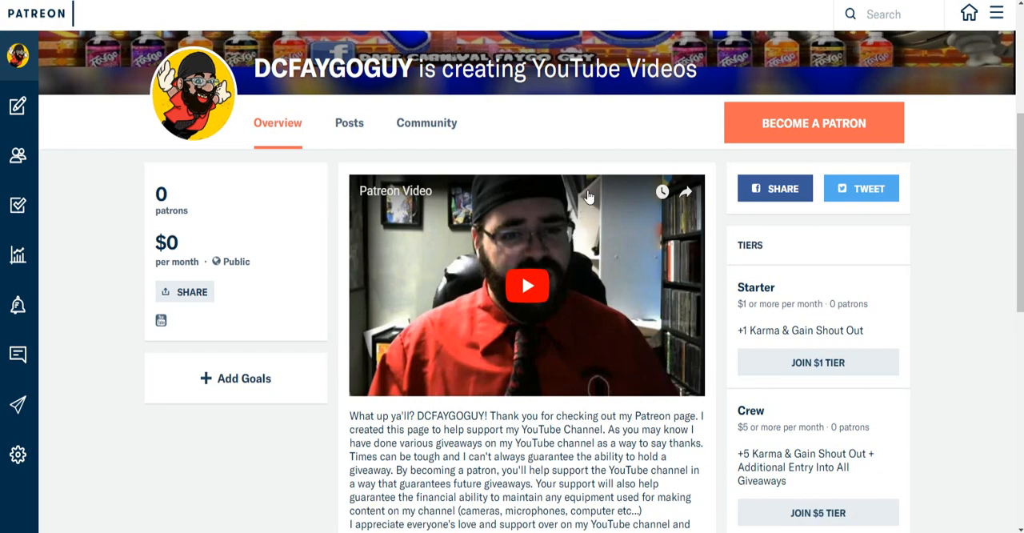